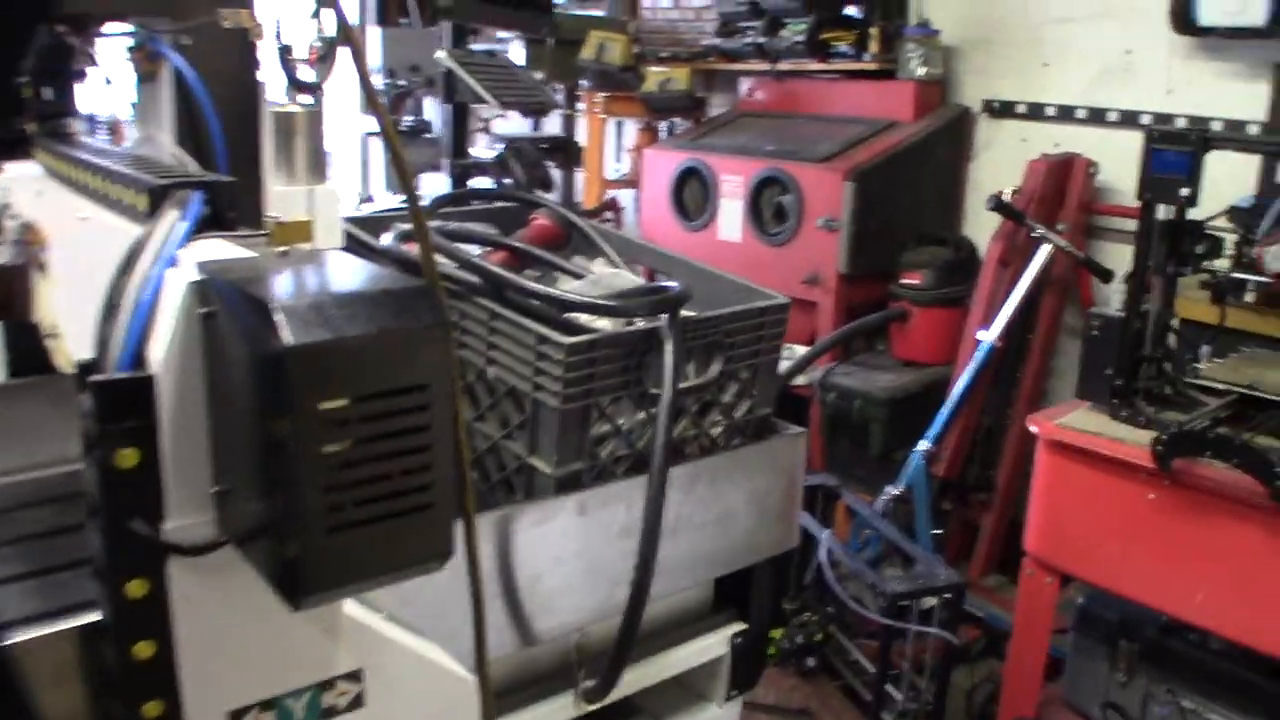
pyautogui.moveTo(640, 360)
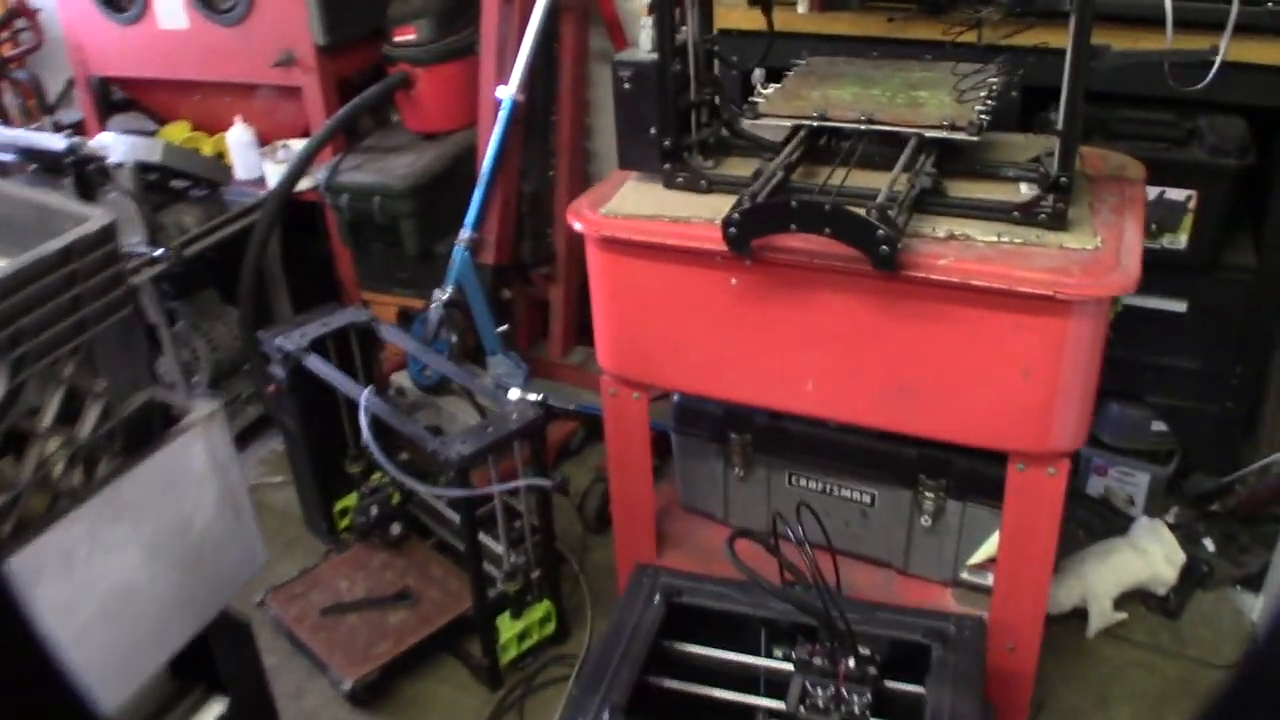